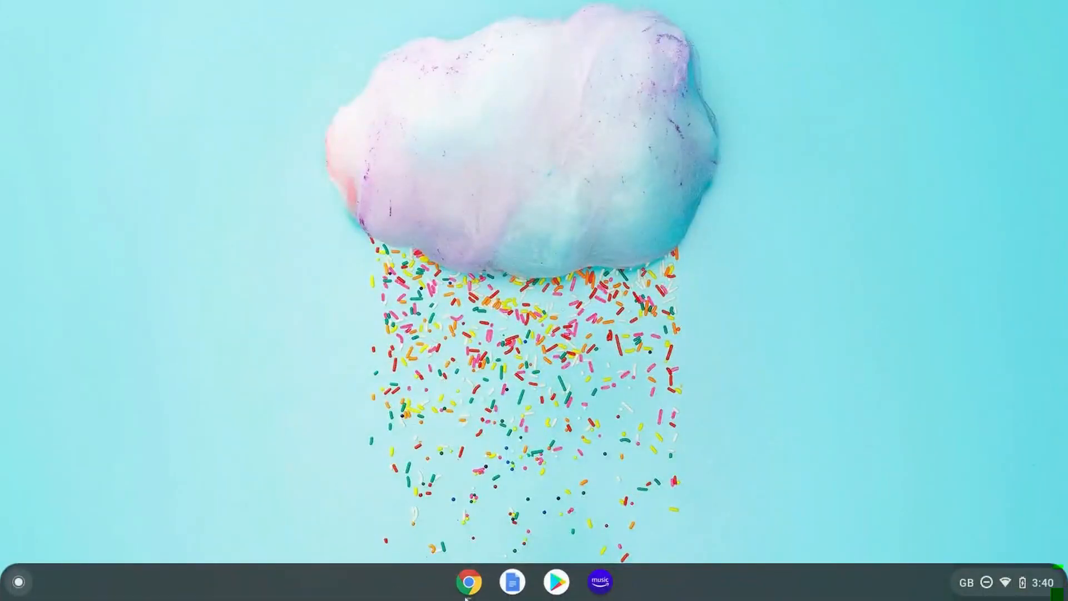
- Restore the Chrome window from the shelf icon, showing the Web Store and emulator tabs
click(467, 582)
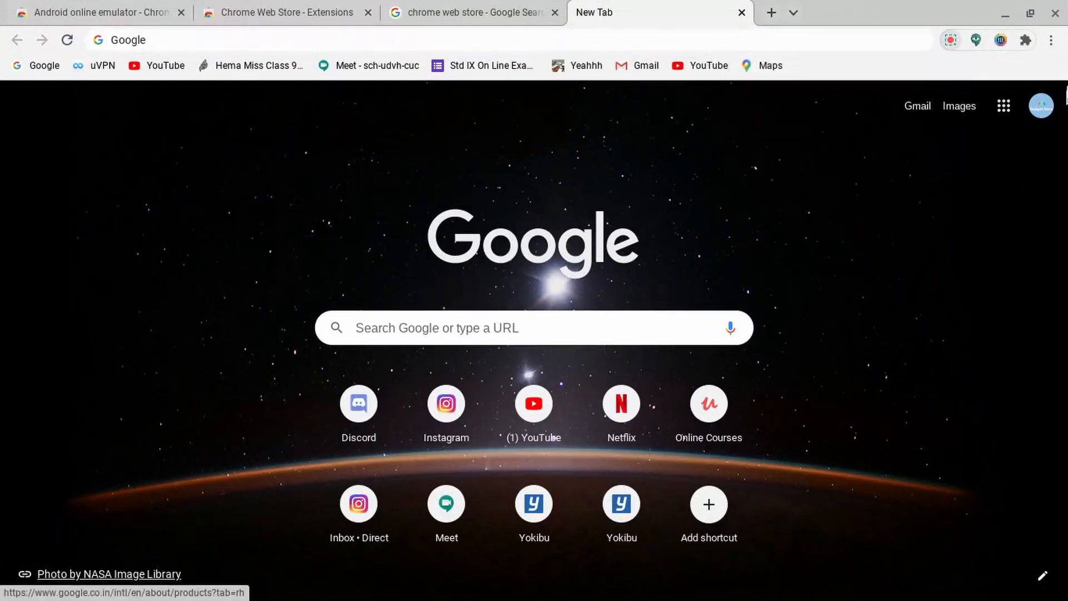
mouse_move(1047, 61)
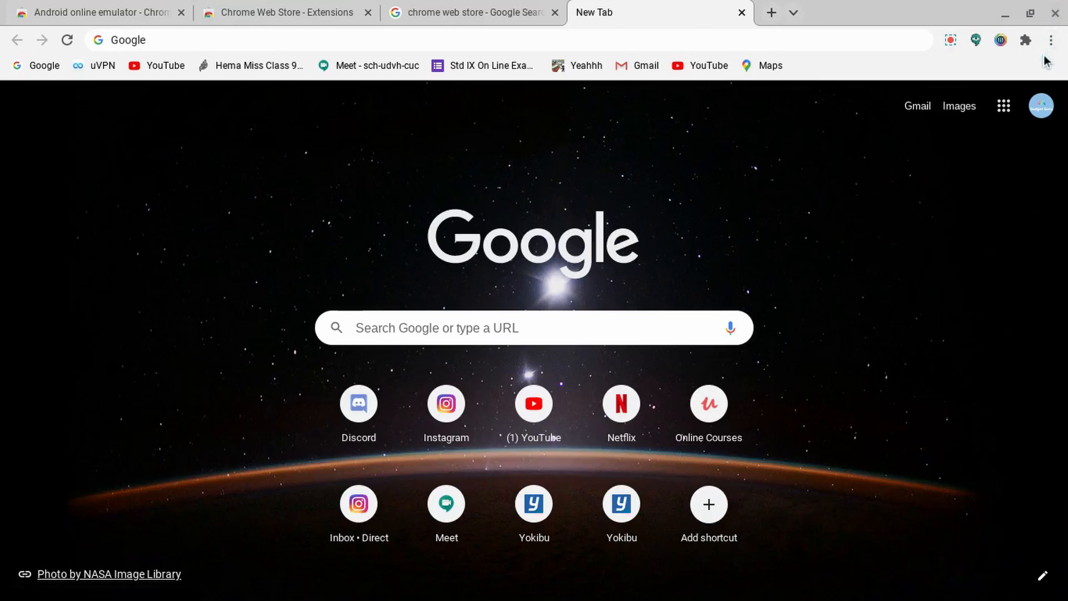
mouse_move(1041, 58)
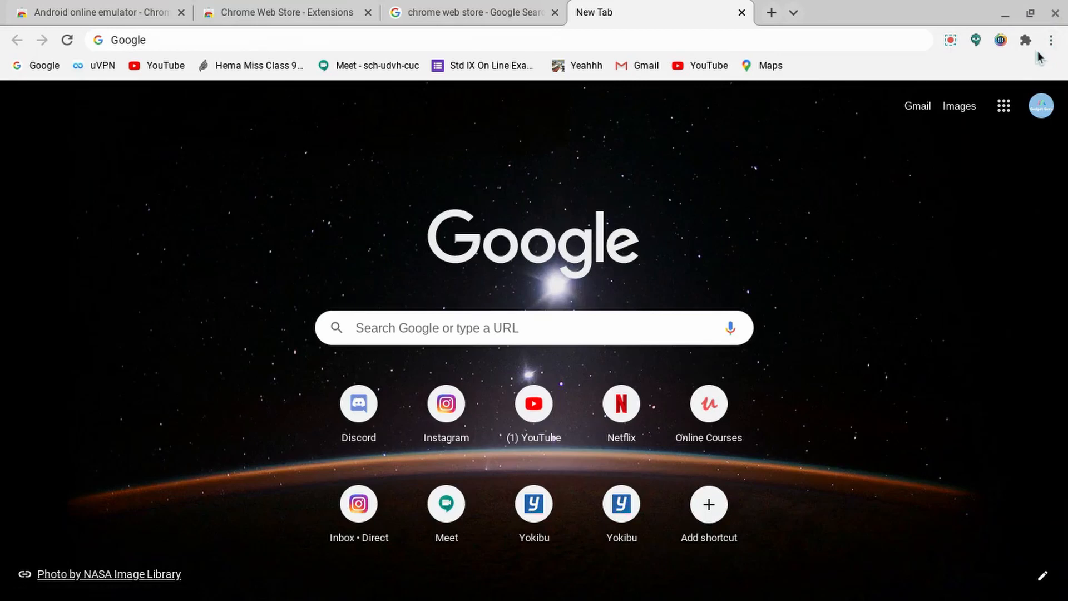
mouse_move(1014, 85)
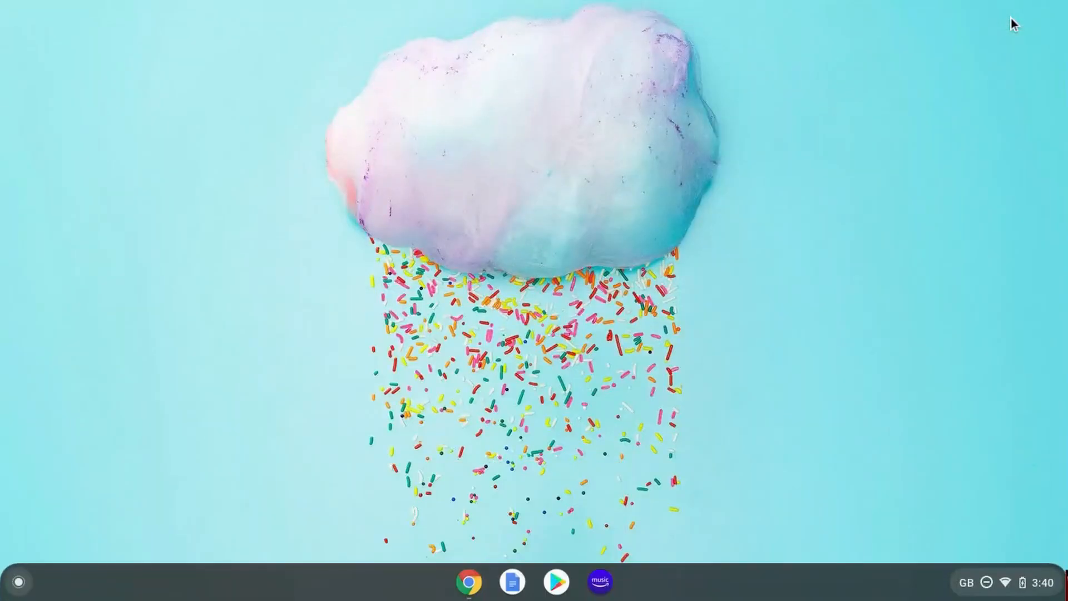
mouse_move(779, 173)
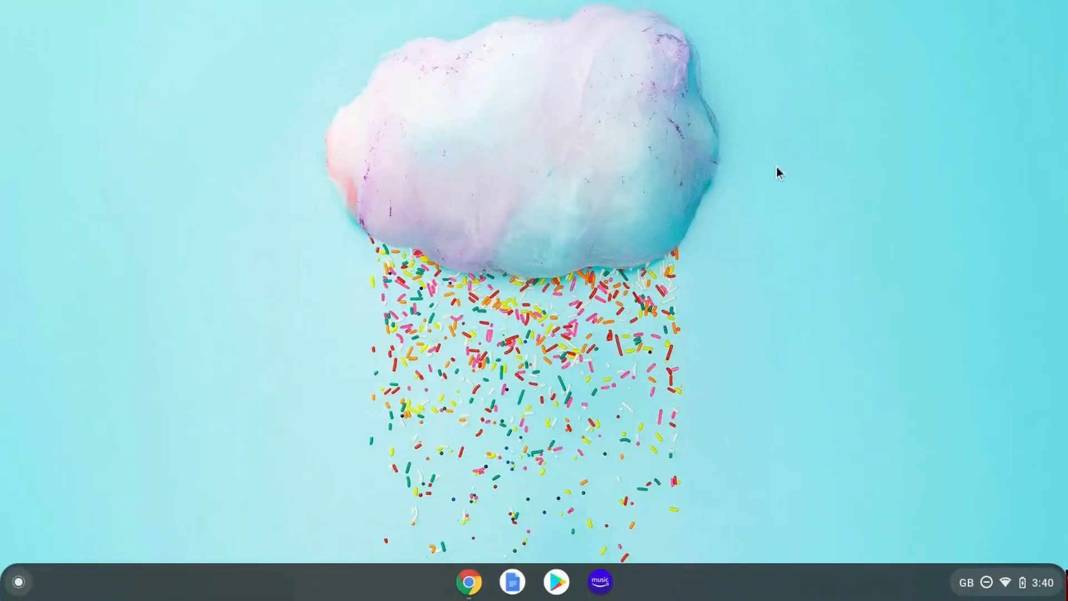
mouse_move(468, 581)
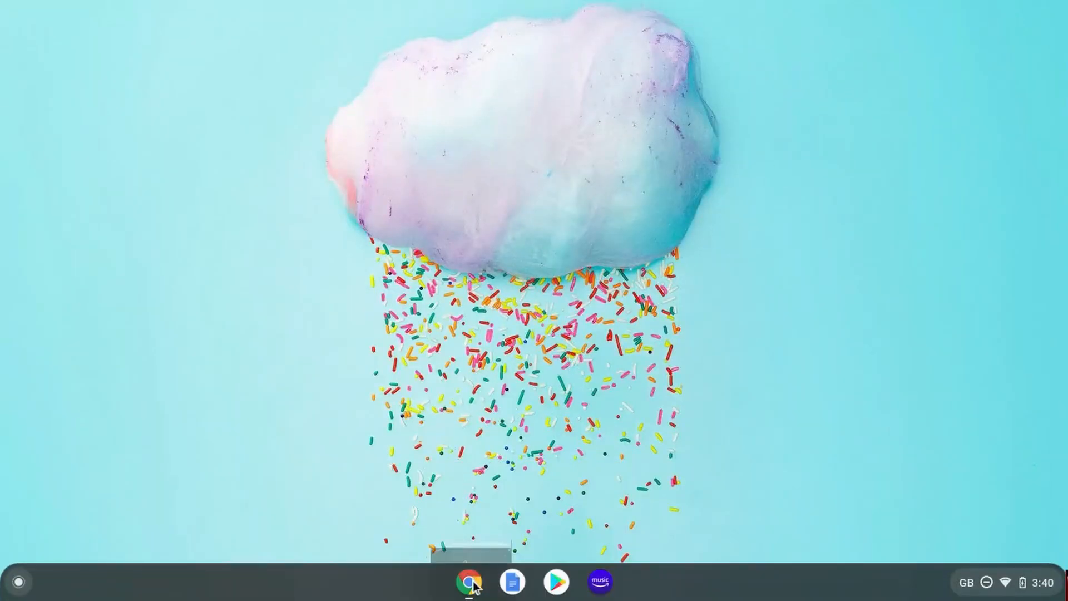
click(467, 581)
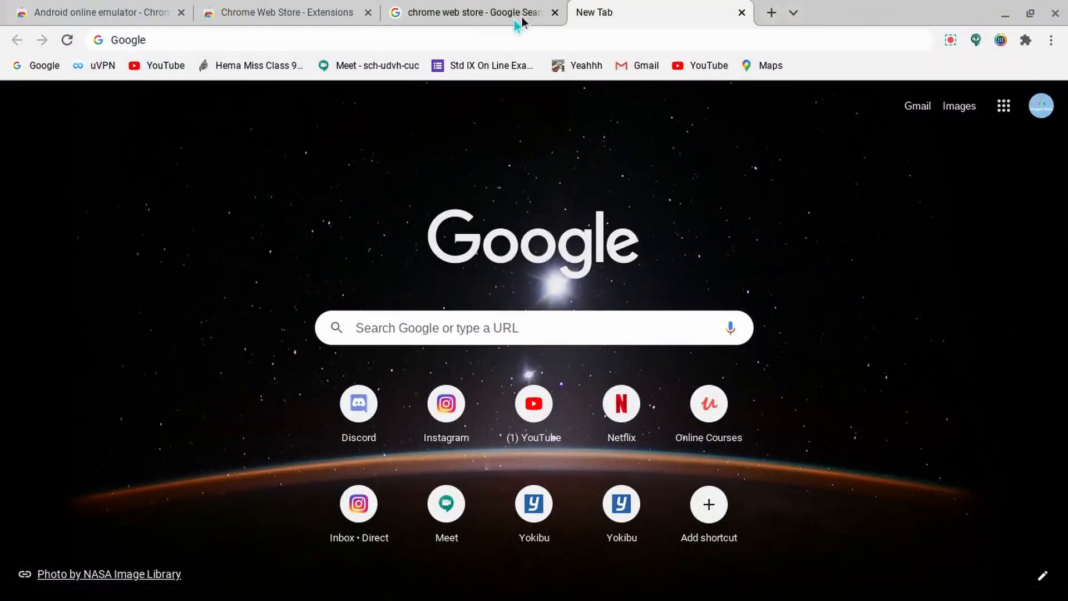
- Close the empty new tab and search the Chrome Web Store for 'android emulator online'
click(471, 12)
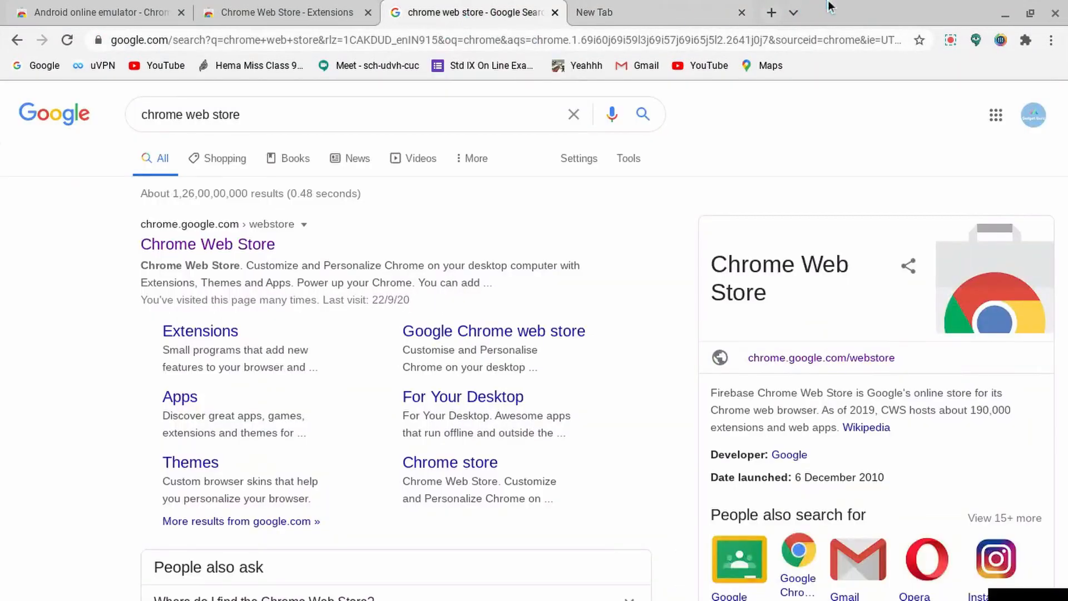
click(741, 13)
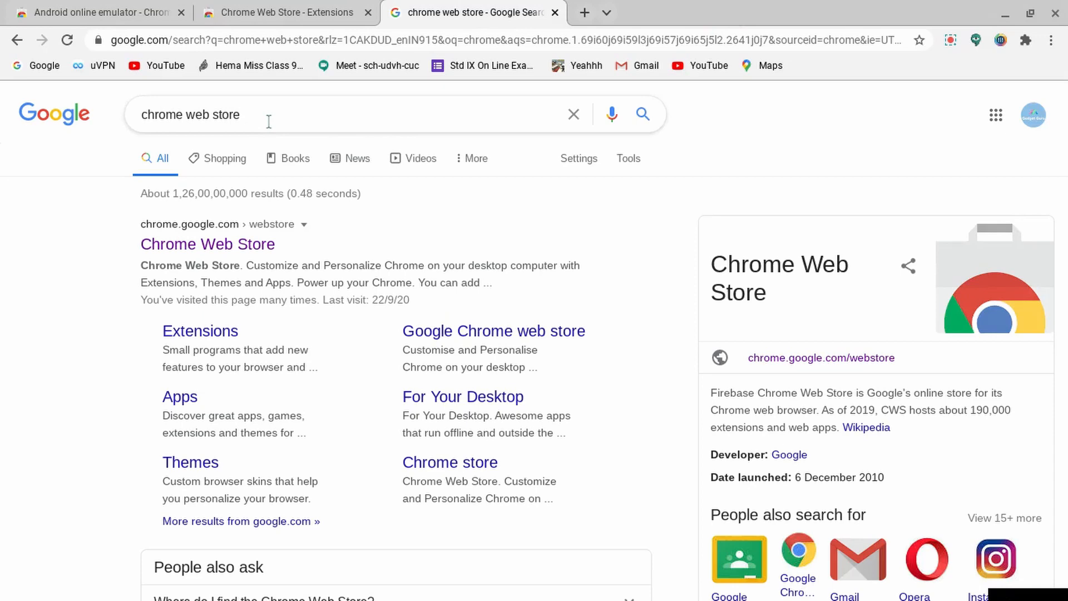
mouse_move(589, 9)
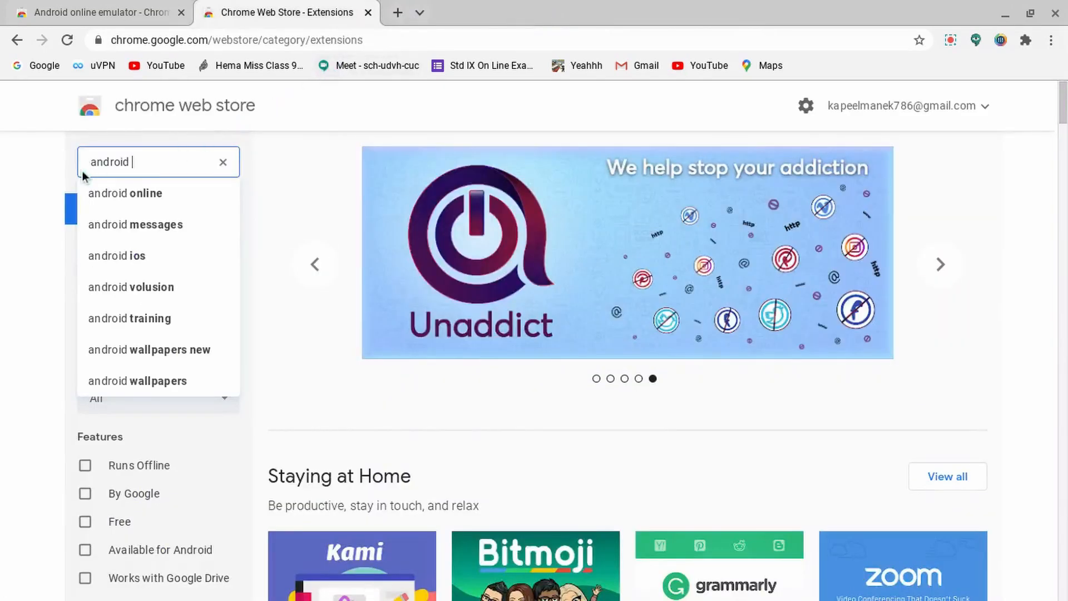
mouse_move(175, 161)
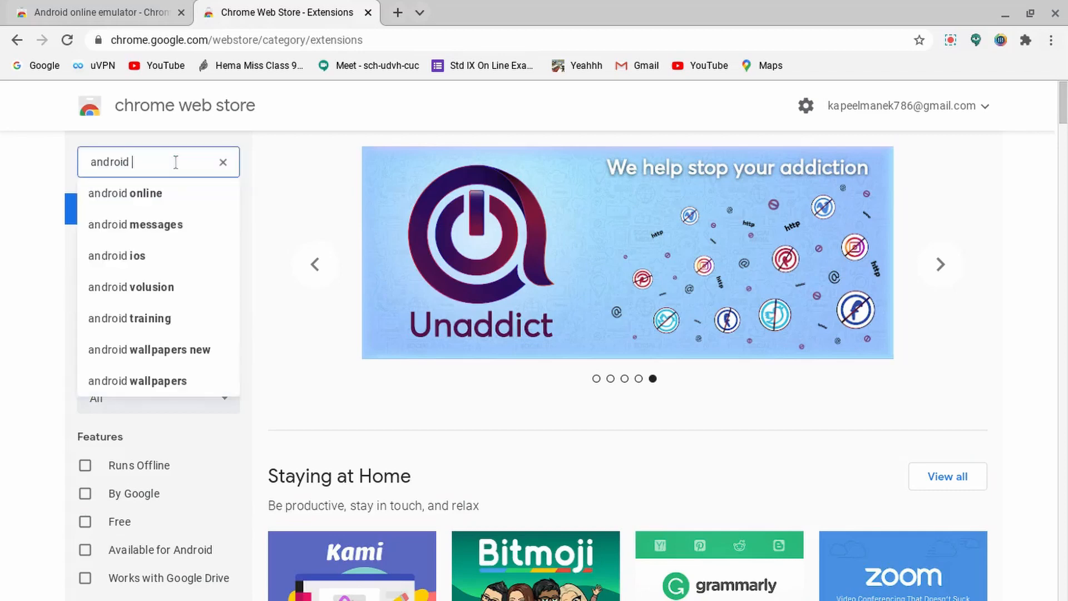
text(emu)
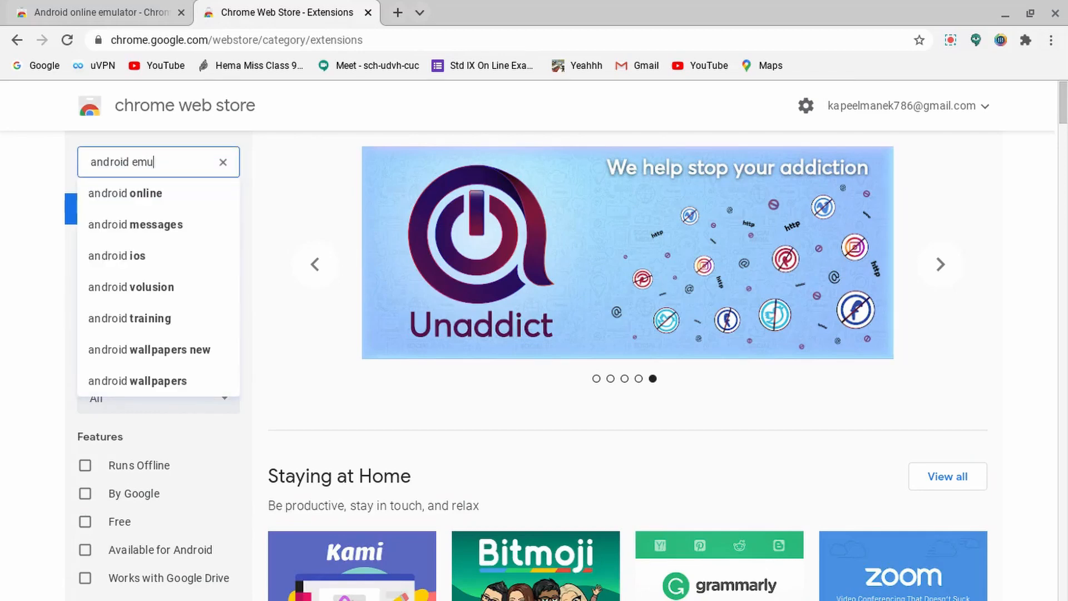
text(lator)
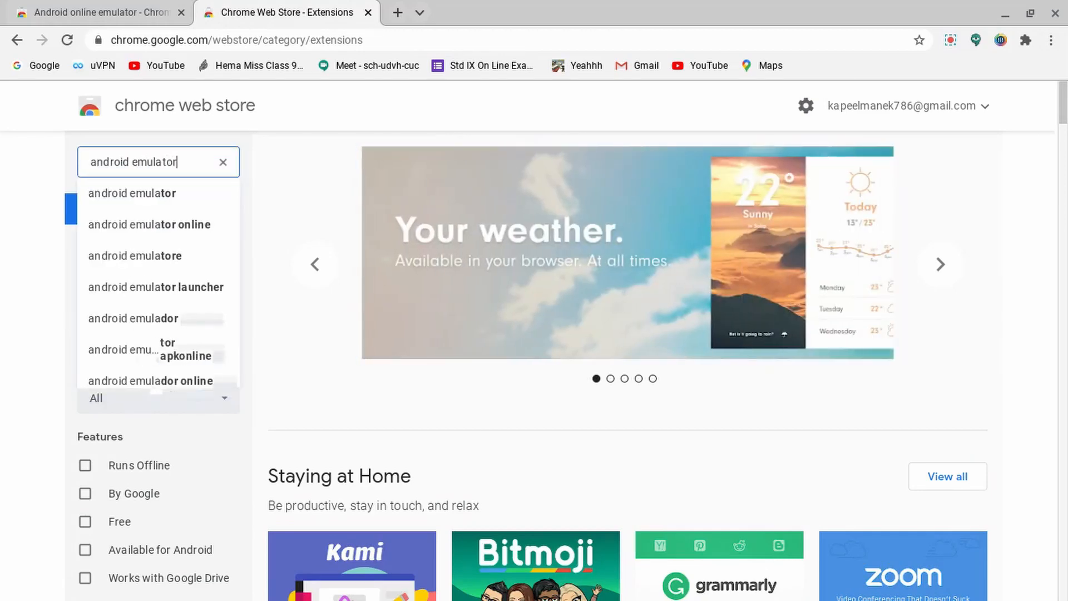
text(onl)
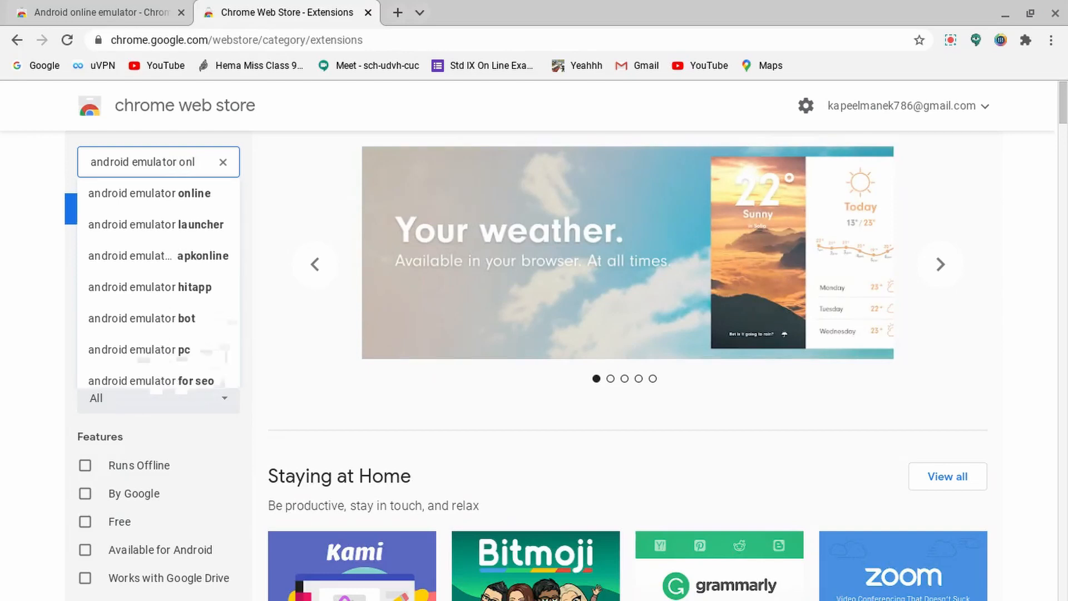
text(;ib)
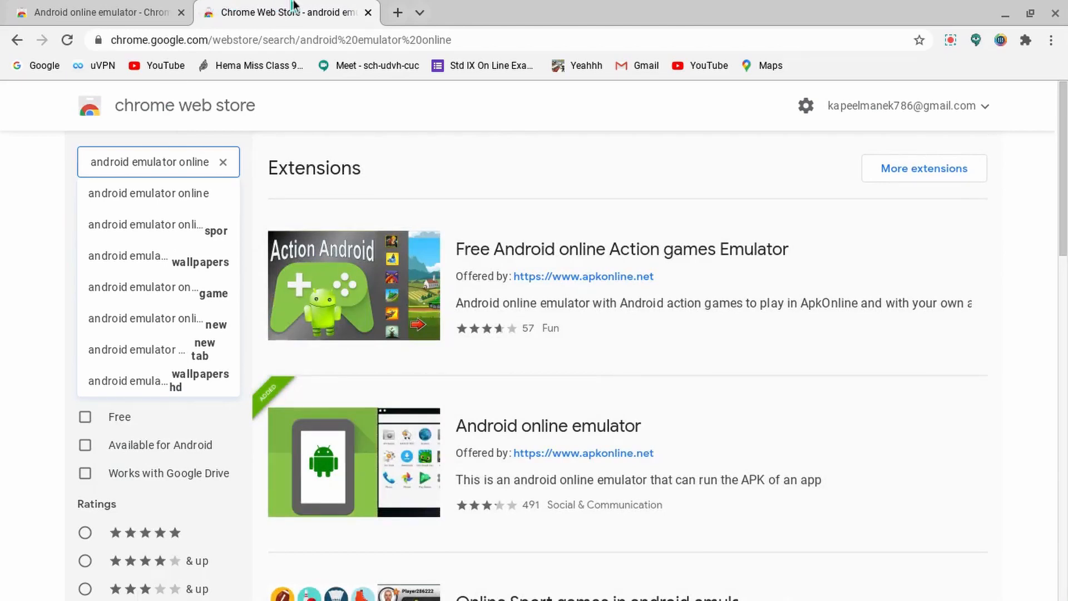
- Open and browse the Android online emulator by apkonline extension page
click(547, 426)
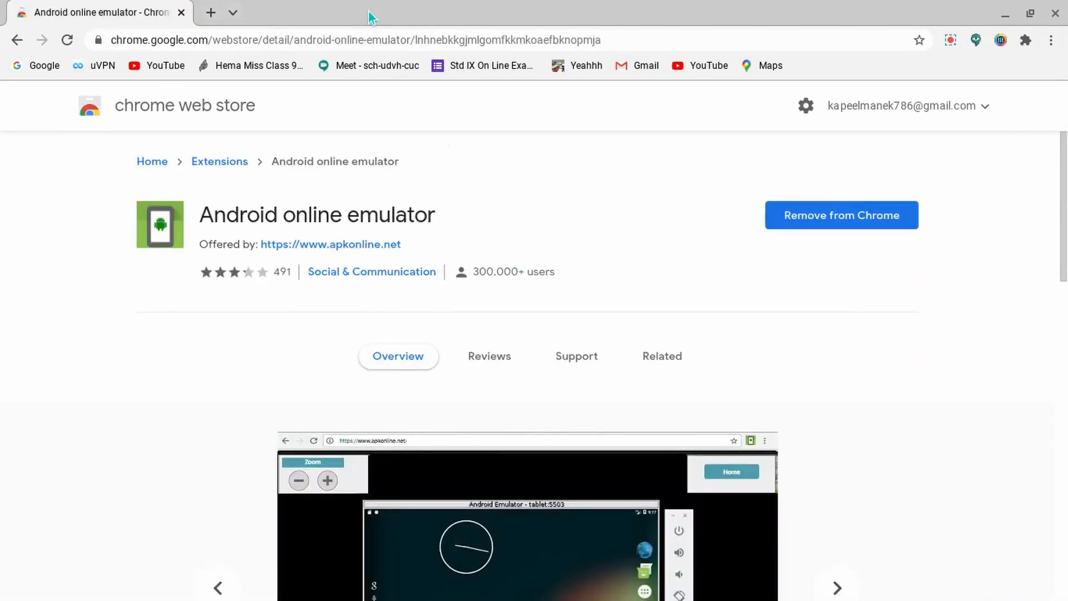
scroll(down, 3)
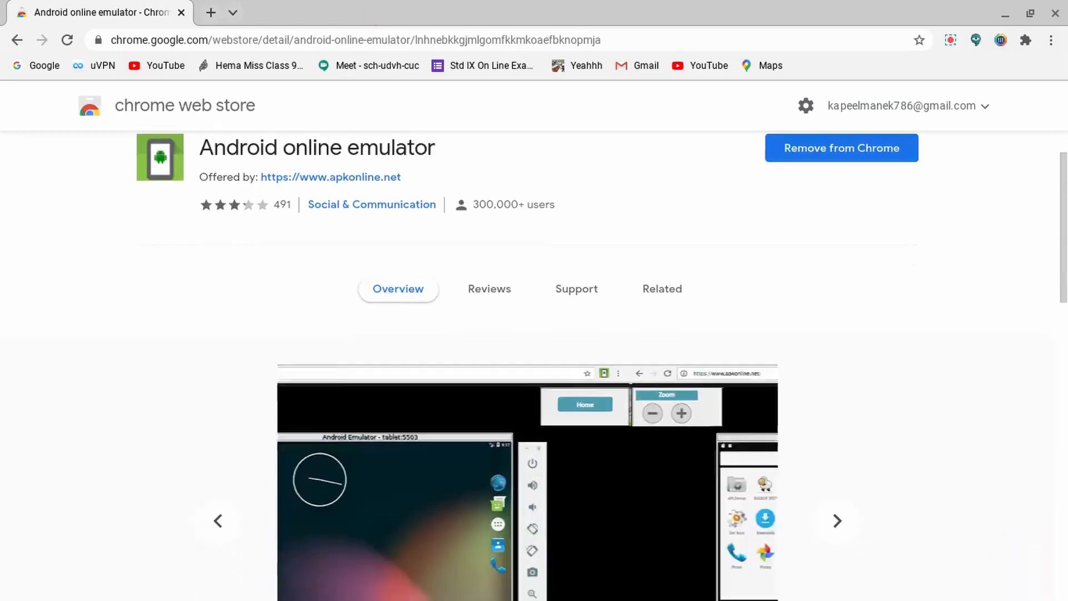
scroll(down, 3)
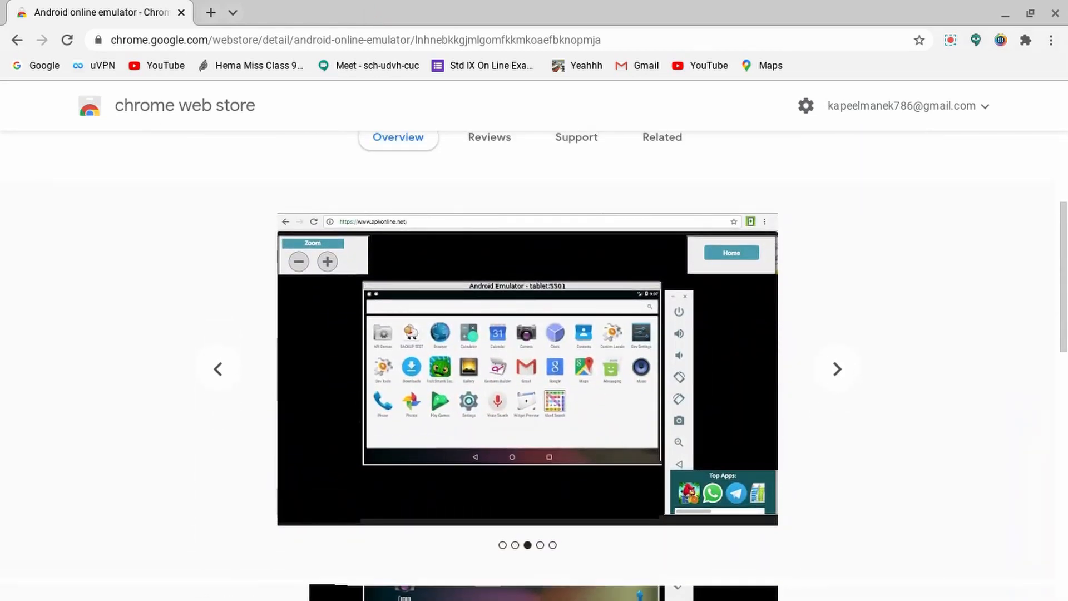
scroll(up, 3)
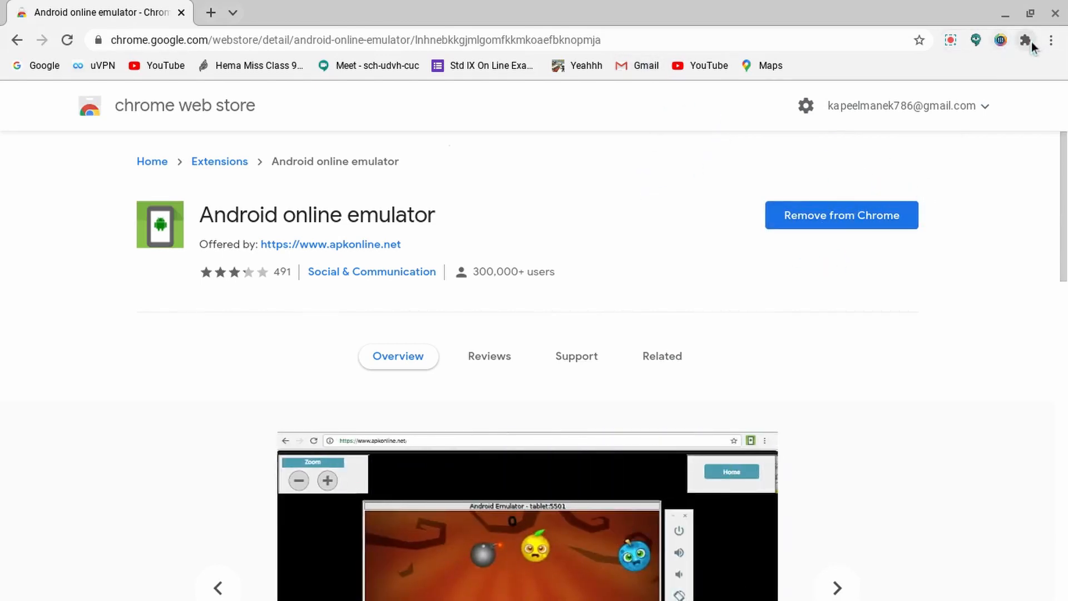
- Run Android online emulator from the Extensions puzzle menu
click(1024, 39)
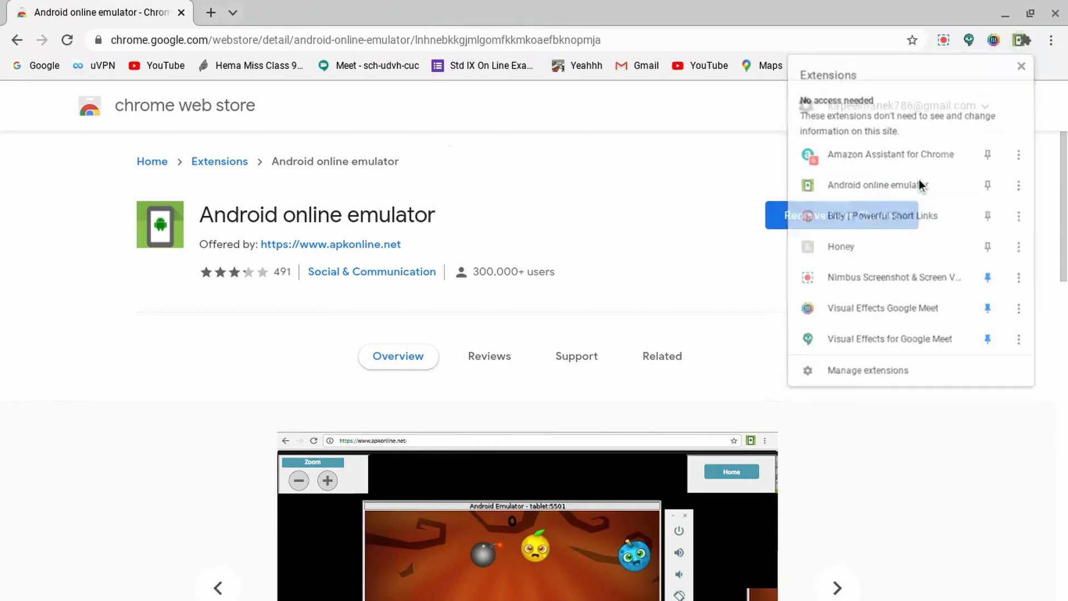
click(1000, 40)
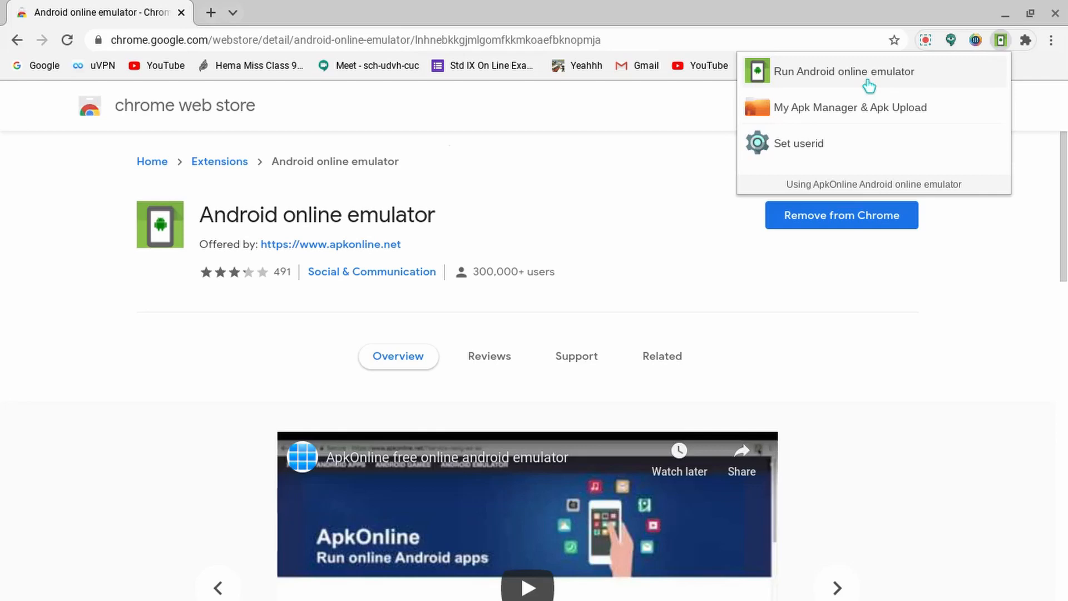
click(846, 70)
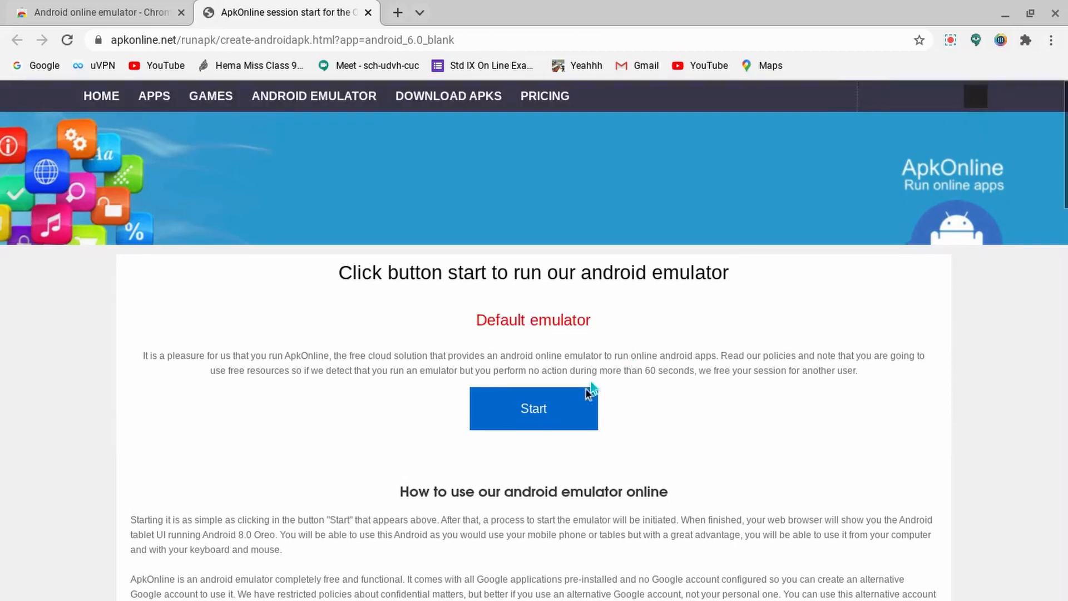
- Start ApkOnline's default emulator, retrying until it succeeds, then enter the running session
click(533, 408)
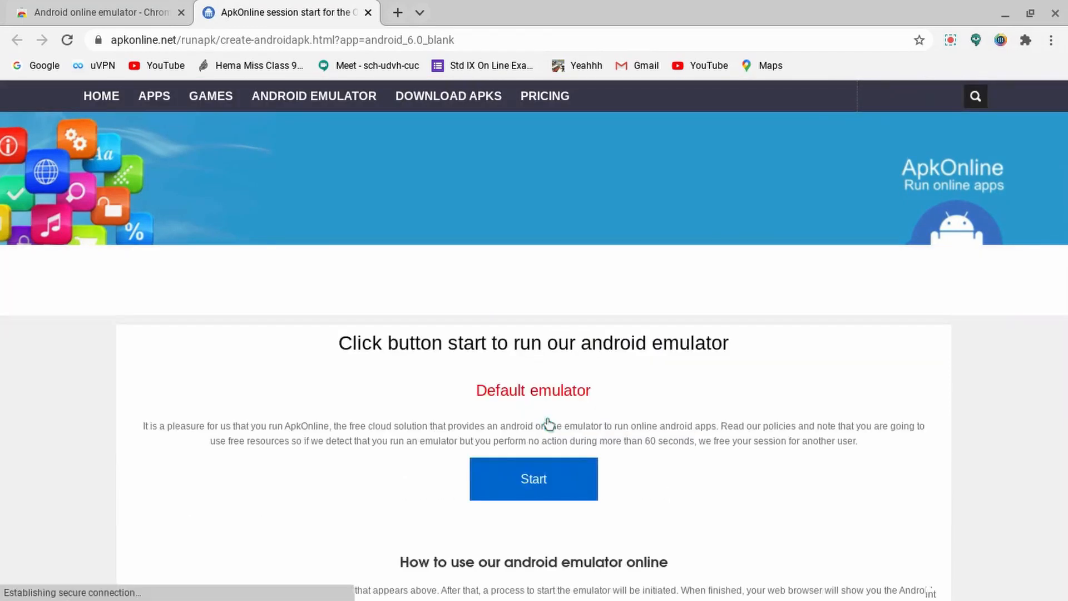
mouse_move(536, 446)
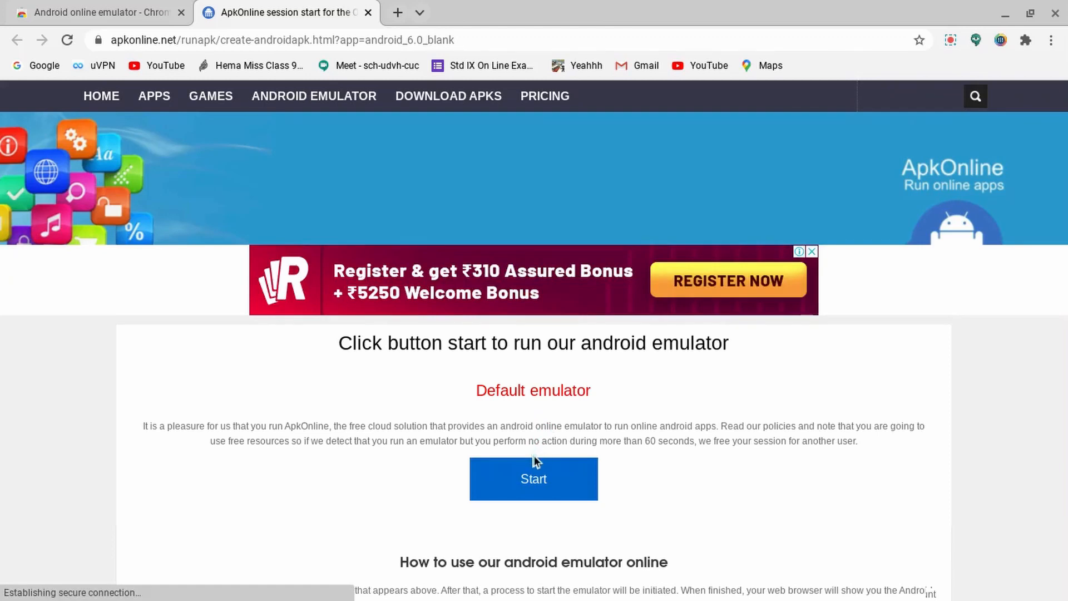
click(533, 478)
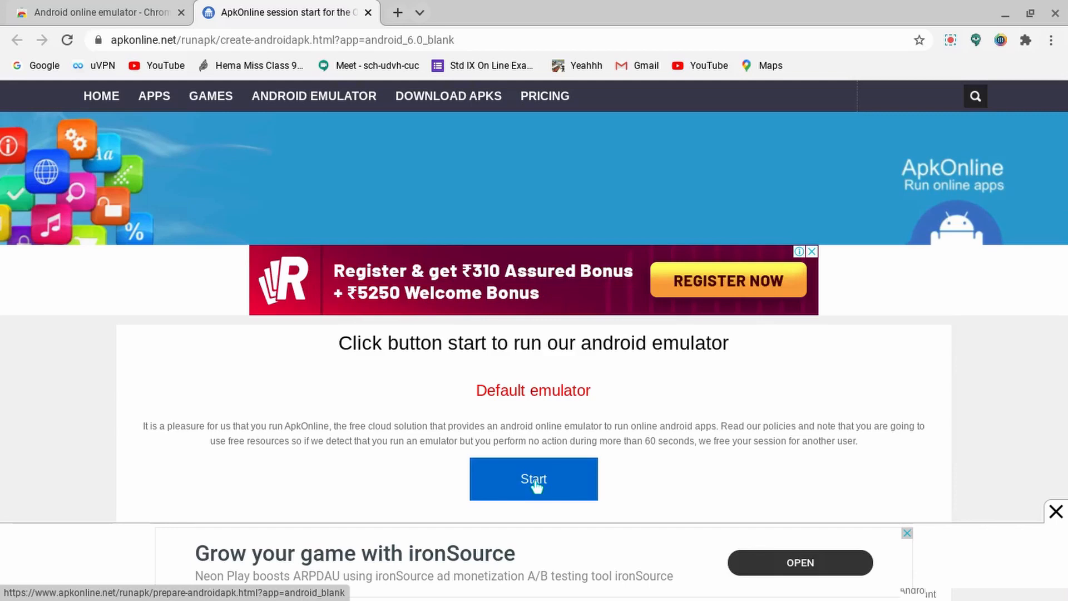
click(533, 479)
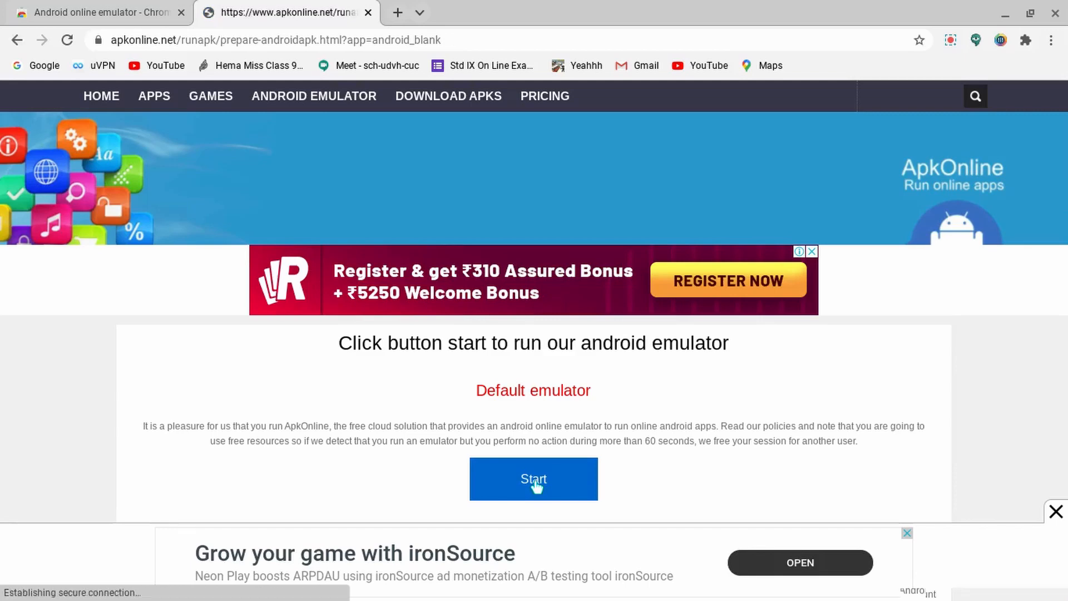
click(534, 479)
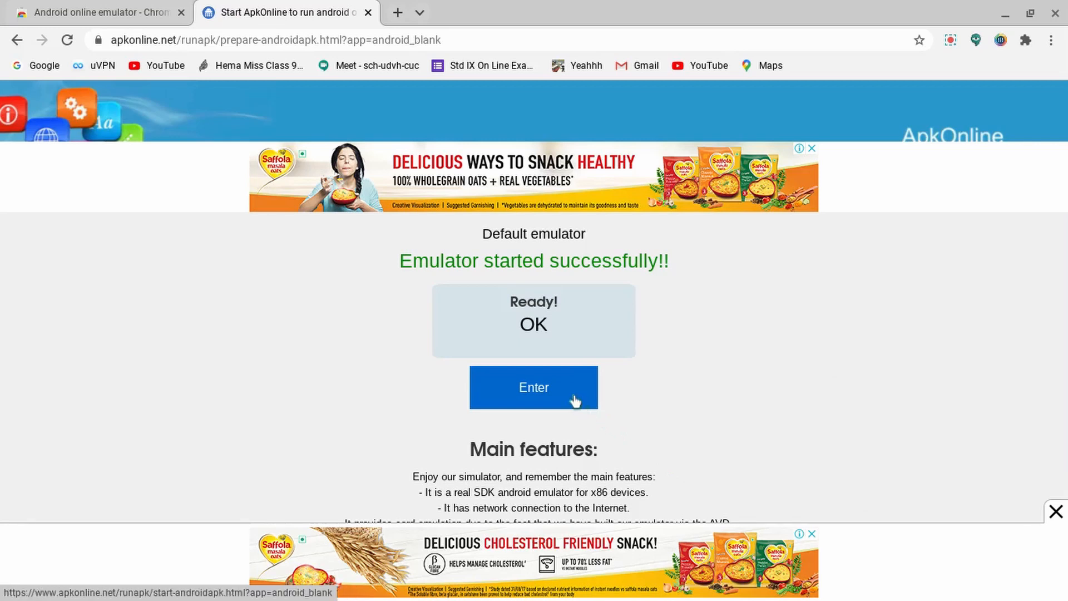
click(534, 387)
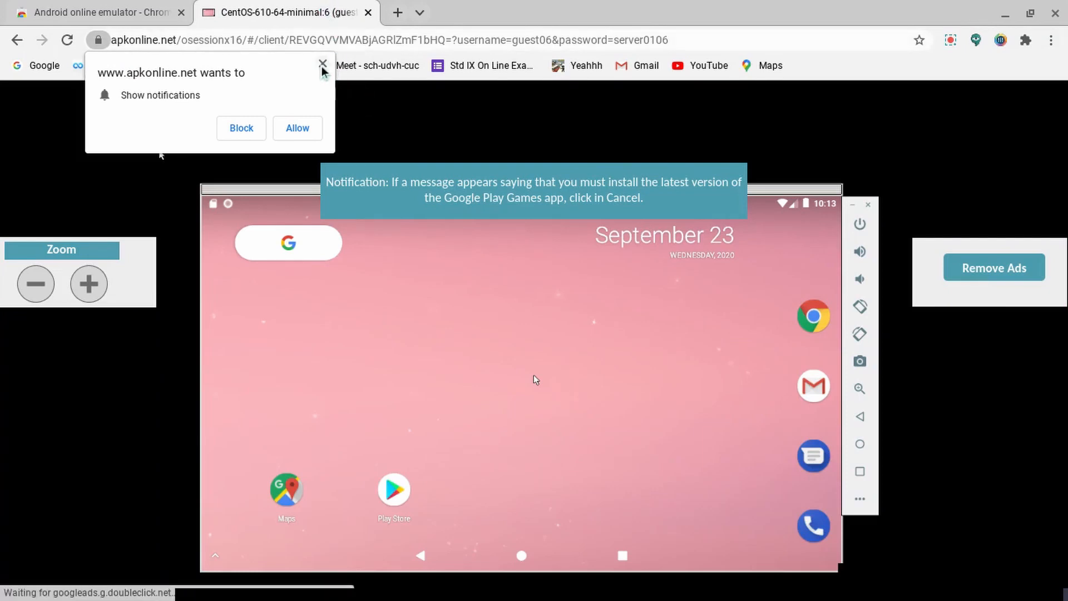
- Close ApkOnline's 'Show notifications' permission popup with its X
click(322, 64)
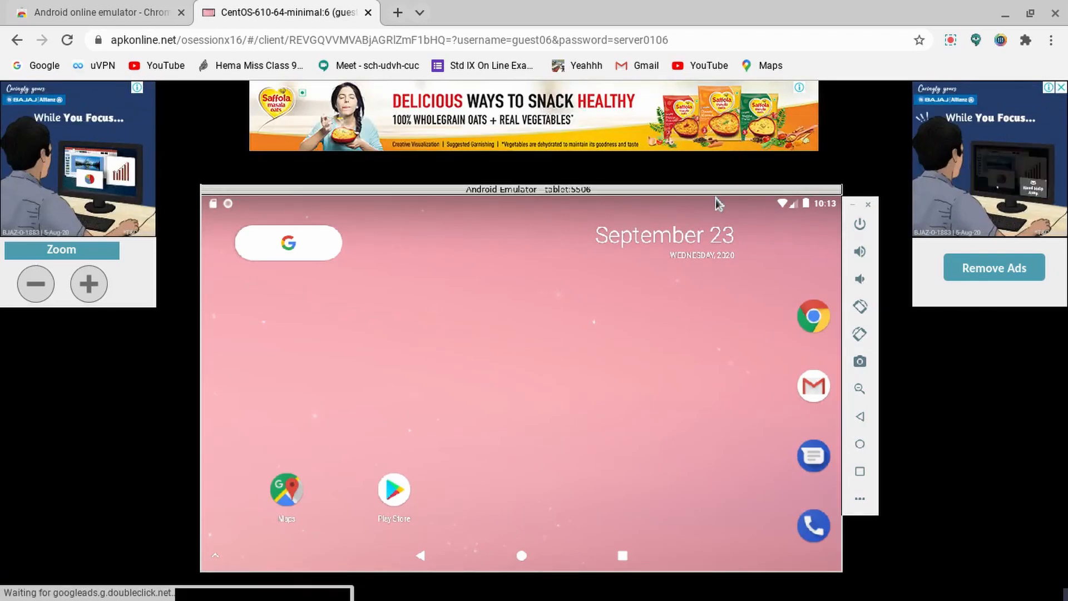
- Open and close the notification shade, then briefly open Play Store and Chrome on the tablet
click(817, 204)
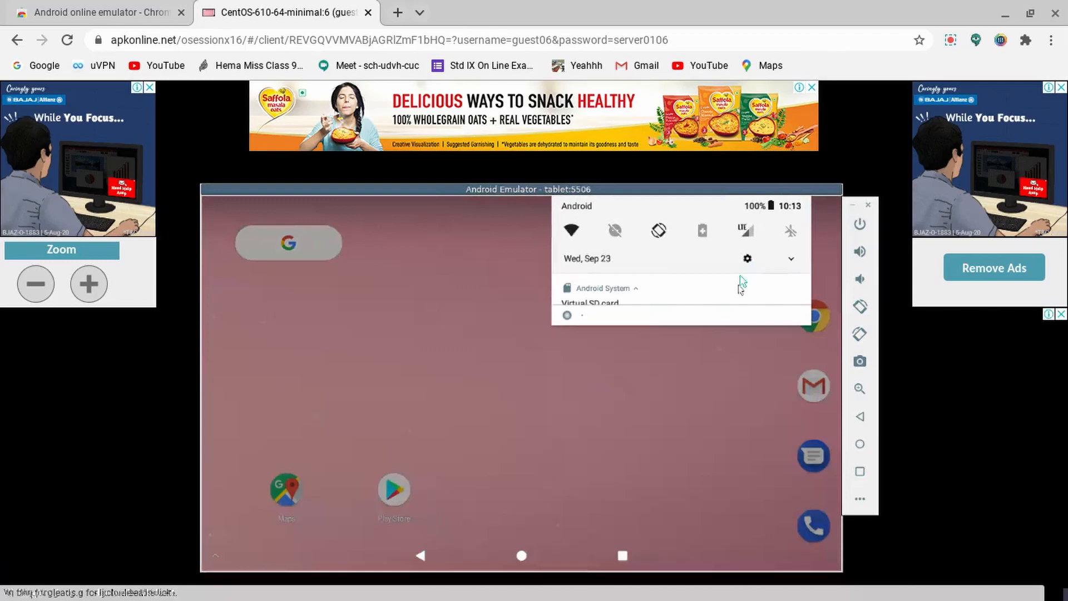
click(654, 336)
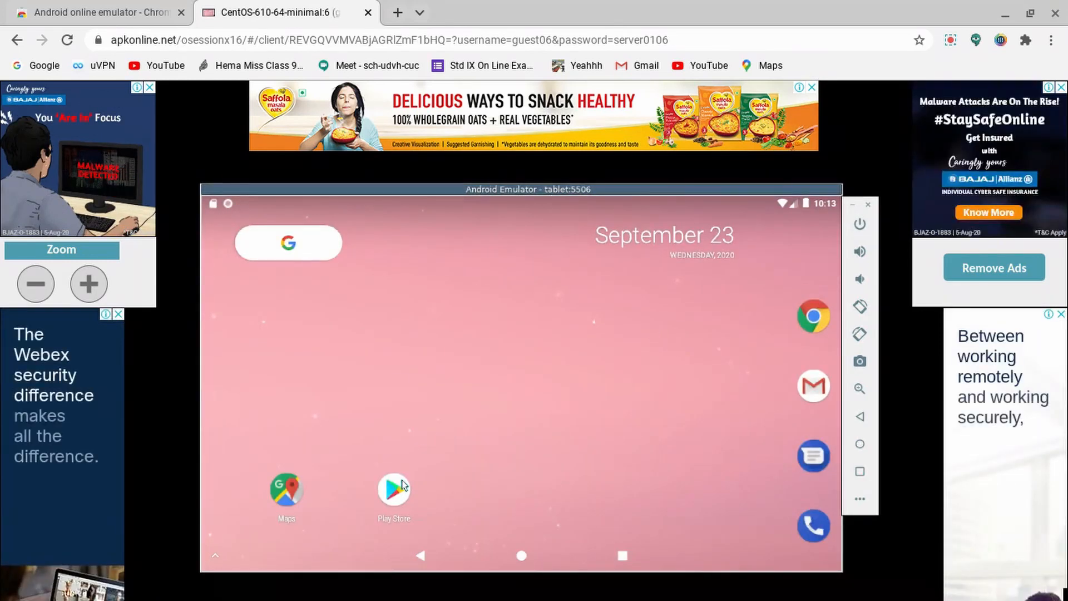
click(393, 491)
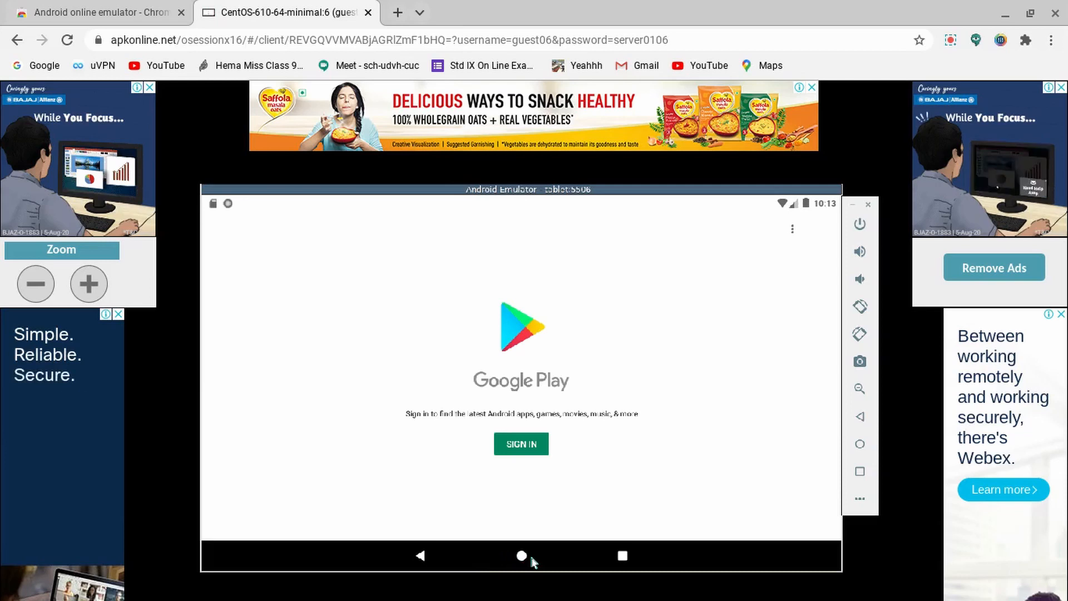
click(521, 556)
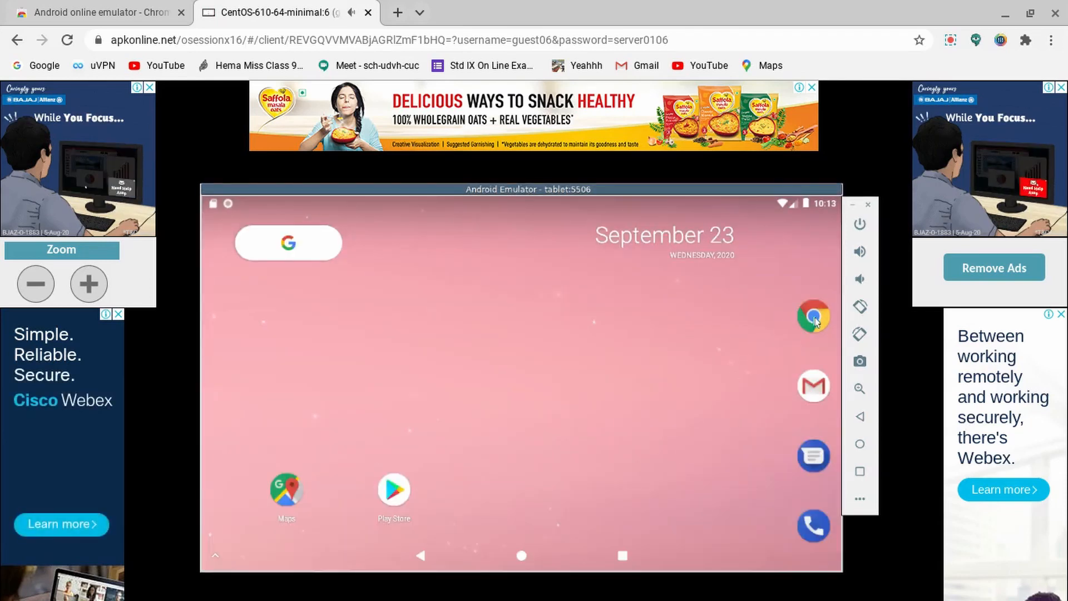
click(812, 316)
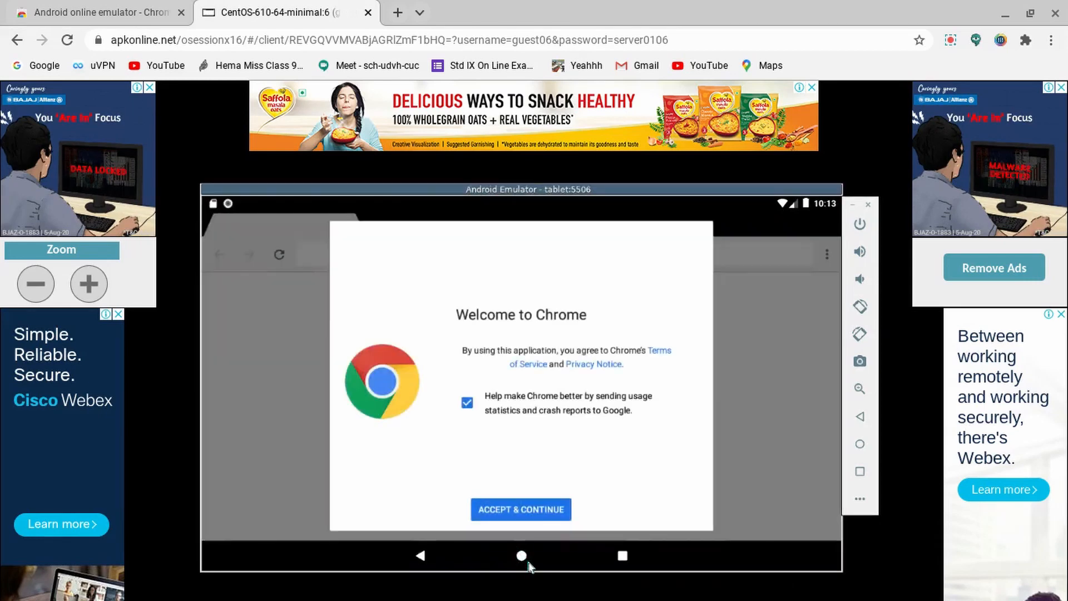
click(520, 509)
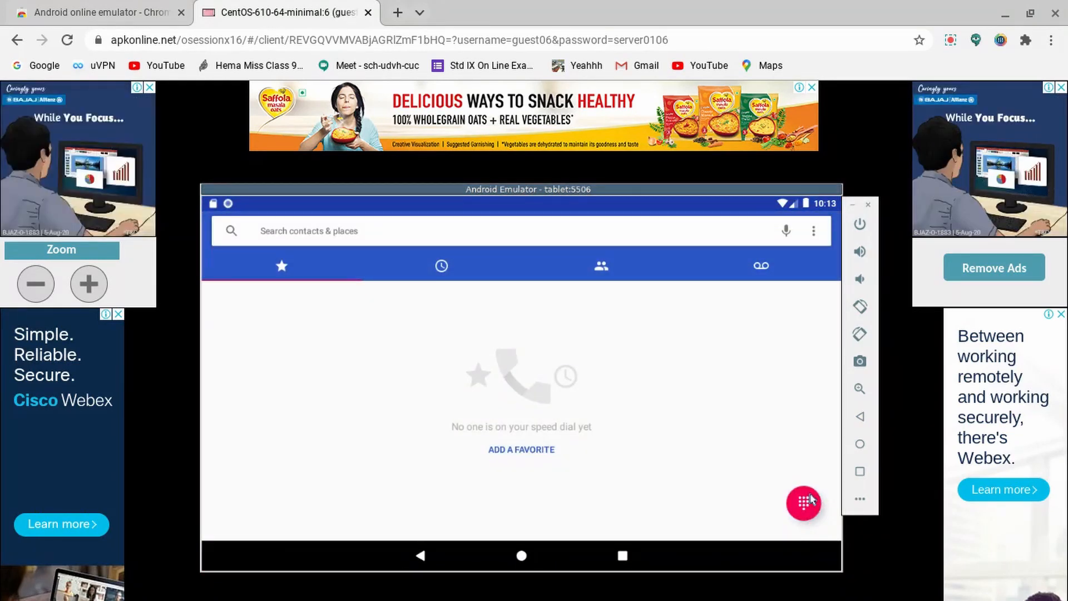
- Open the Phone dial pad, go home, then expand and close the notification shade
click(804, 503)
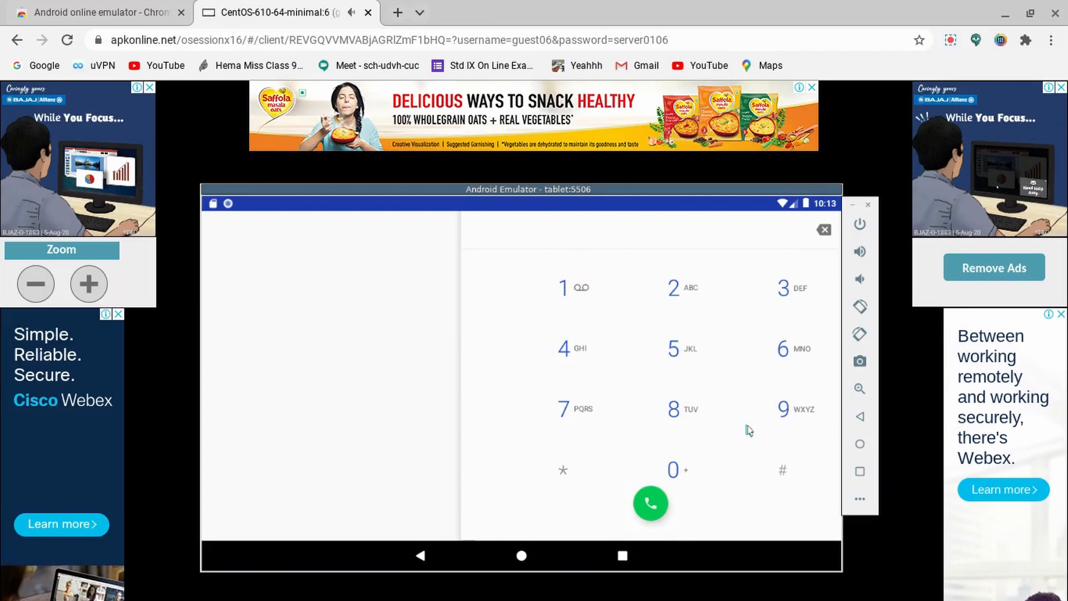
click(782, 409)
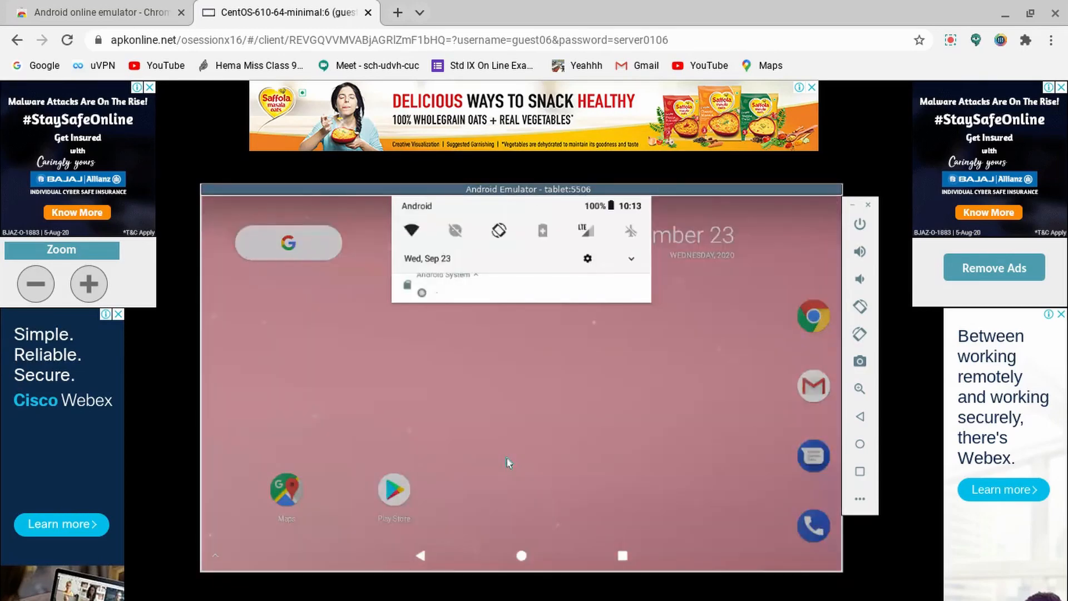
click(466, 278)
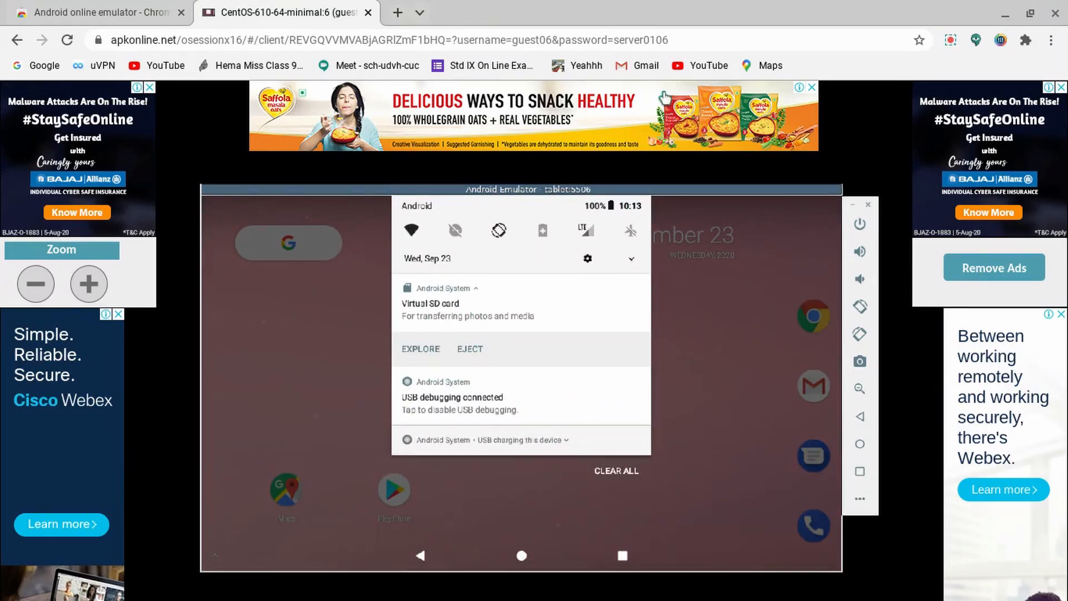
click(614, 471)
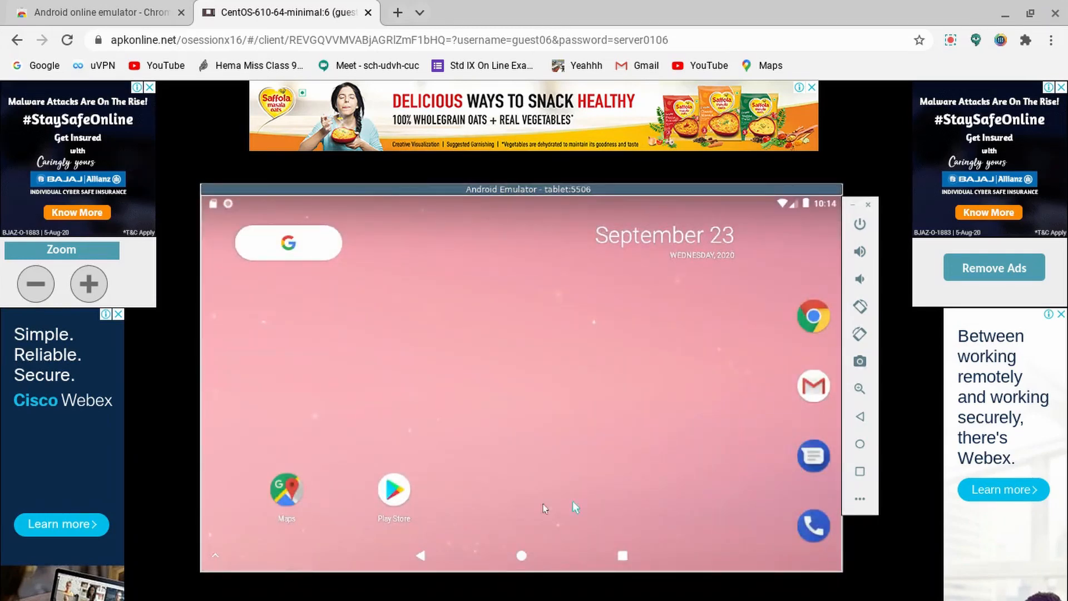
mouse_move(562, 453)
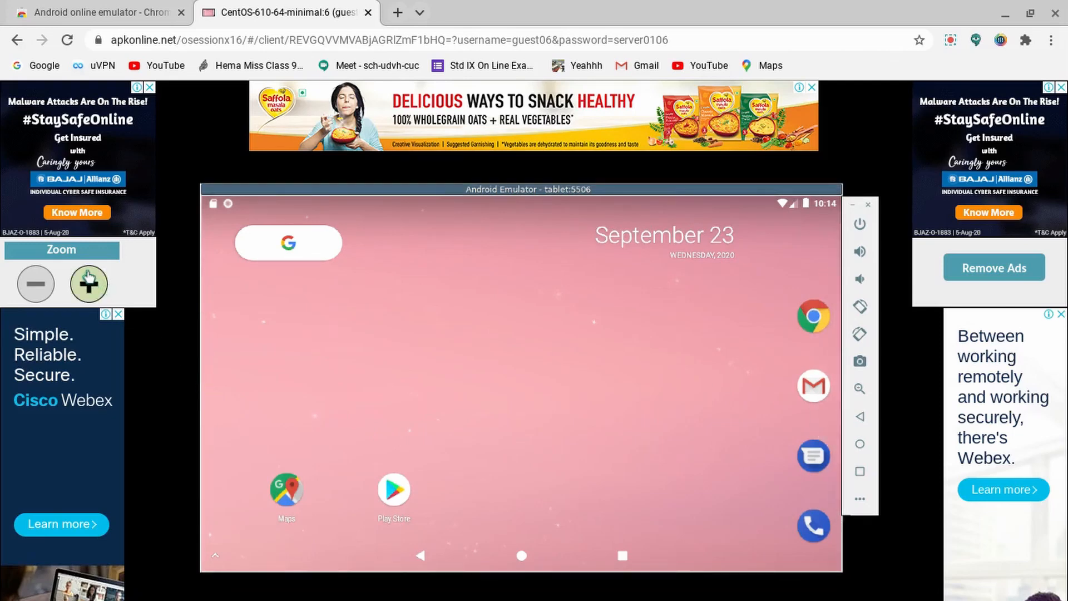
- Enlarge the tablet display with Zoom +, then shrink it with Zoom −
click(87, 284)
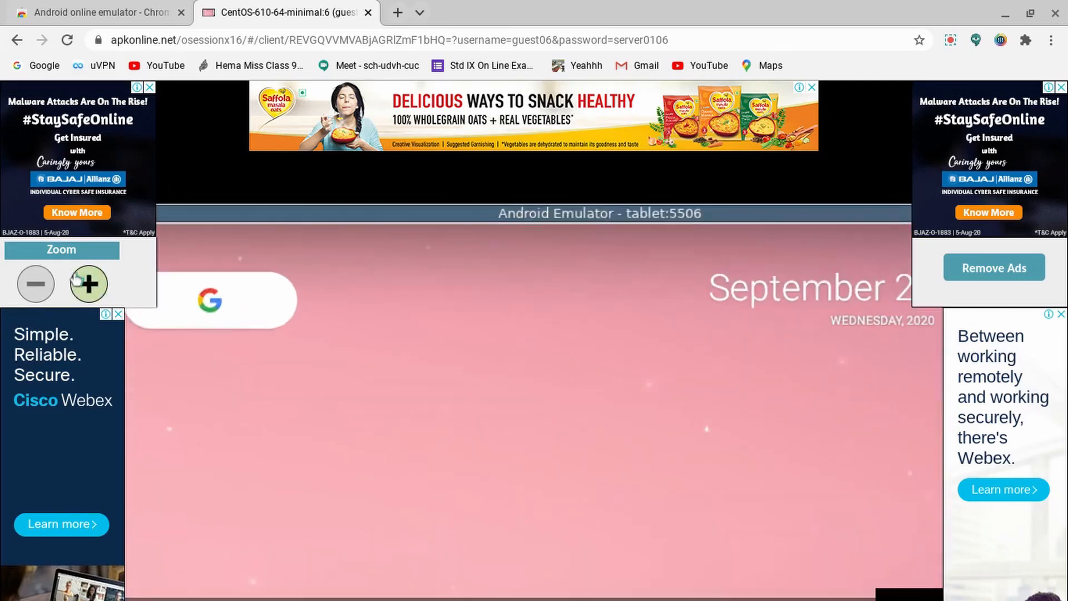
click(36, 284)
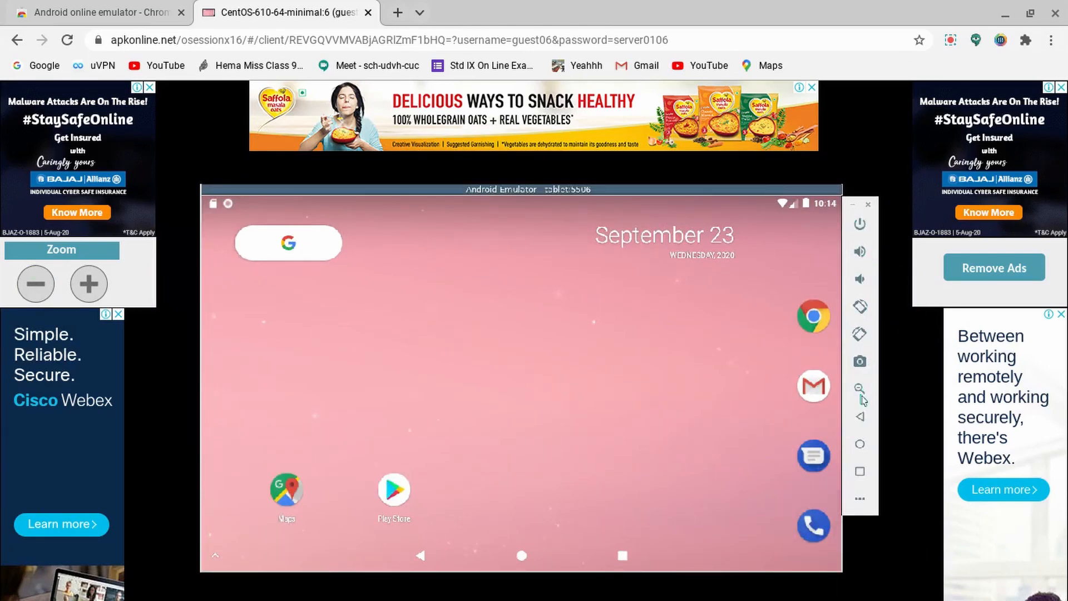
mouse_move(875, 352)
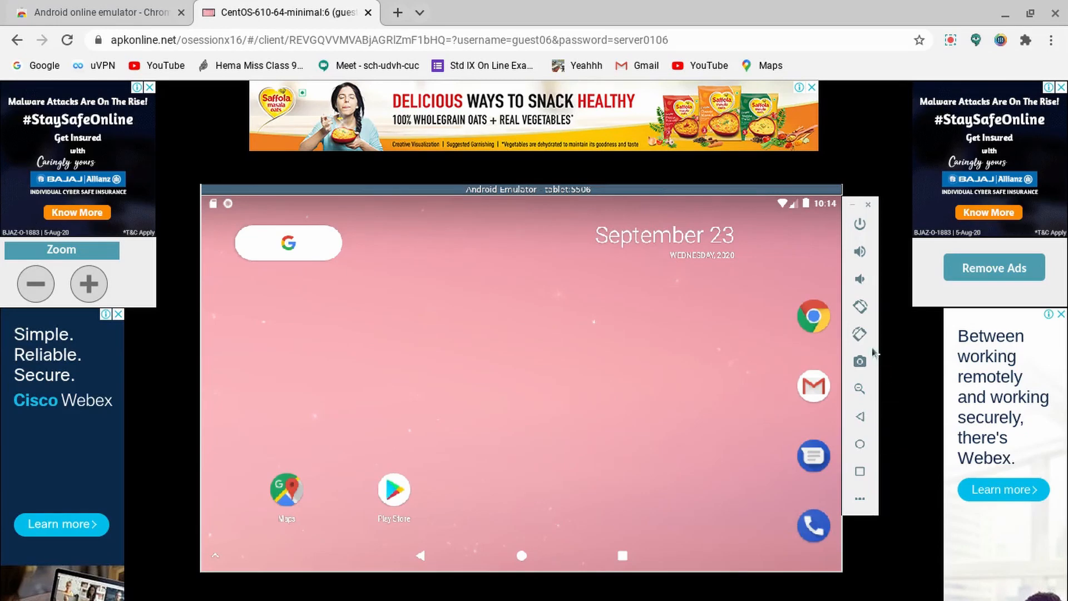
mouse_move(875, 301)
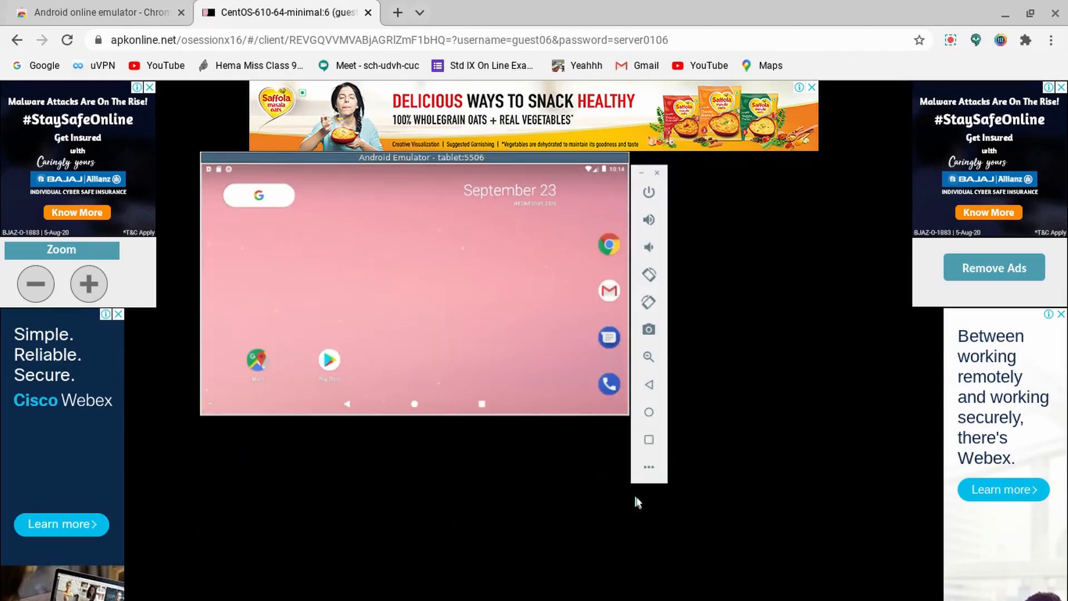
mouse_move(674, 430)
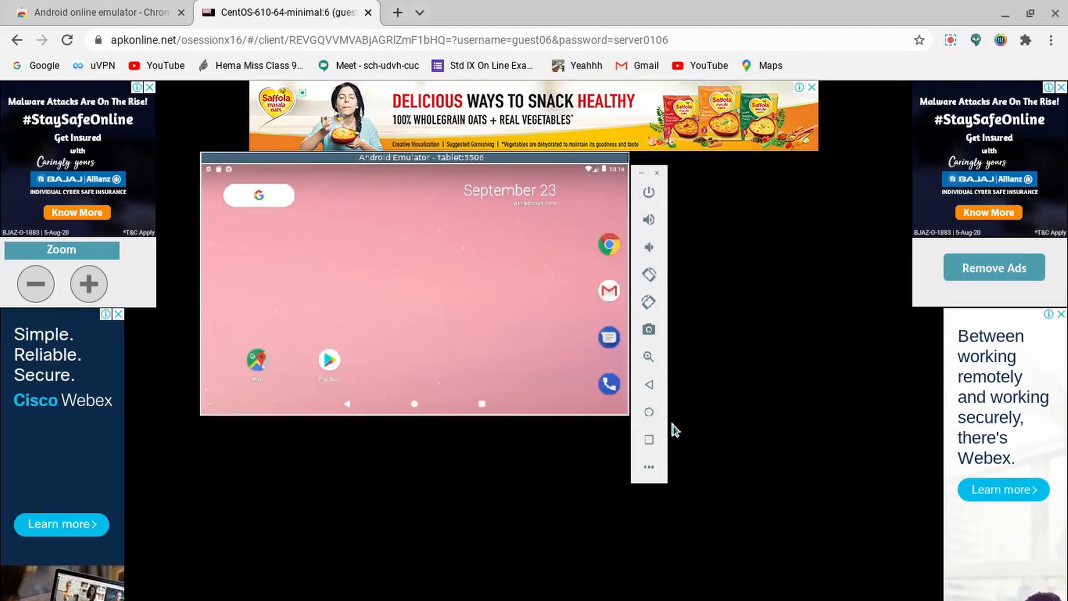